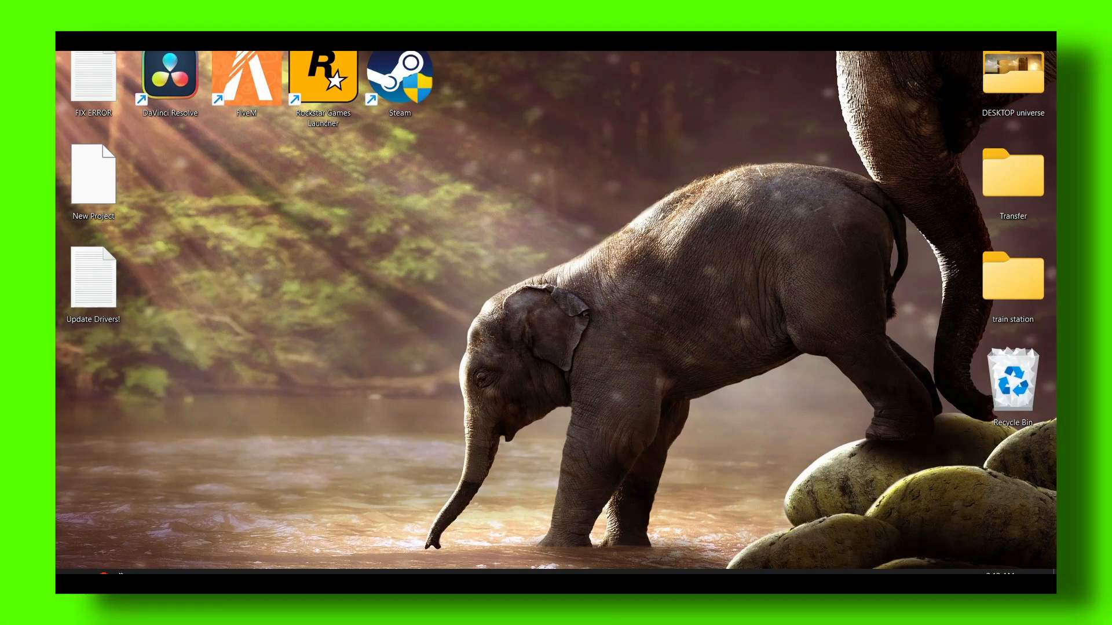
{"action": "mouse_move", "coordinate": [695, 421]}
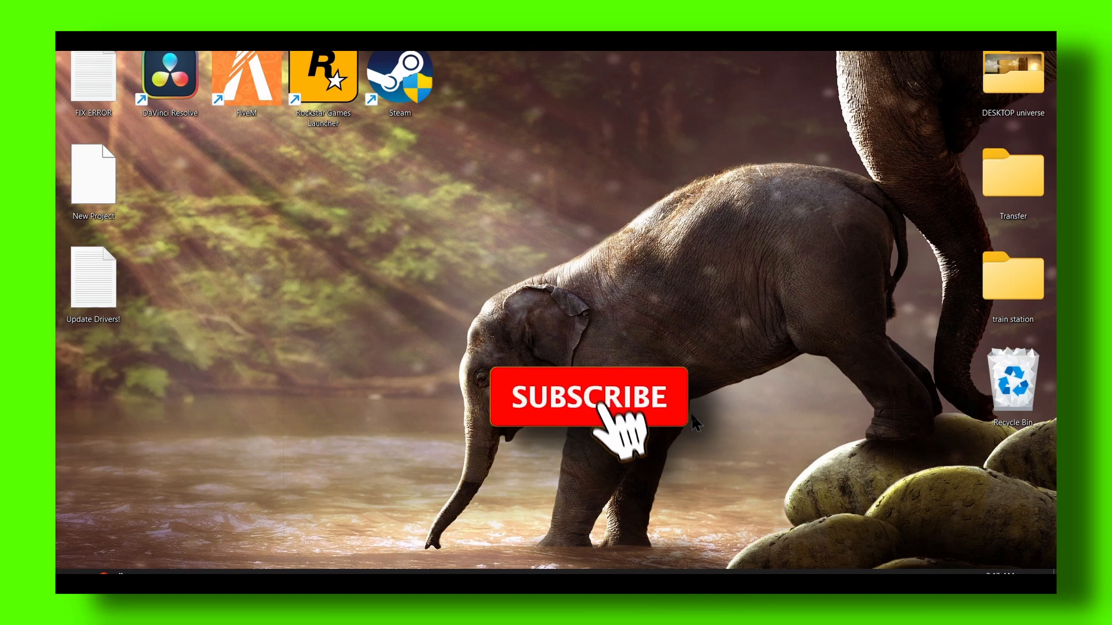
- Apply a Custom visual-effects set keeping only icon thumbnails and smooth screen-font edges
{"action": "left_click", "coordinate": [588, 396]}
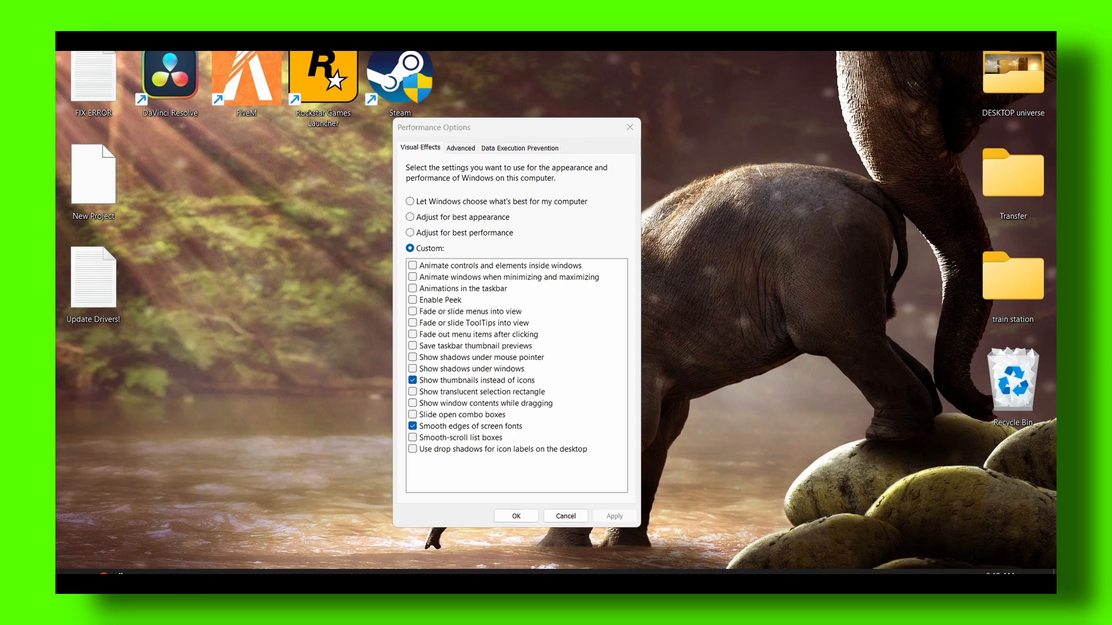
{"action": "mouse_move", "coordinate": [598, 258]}
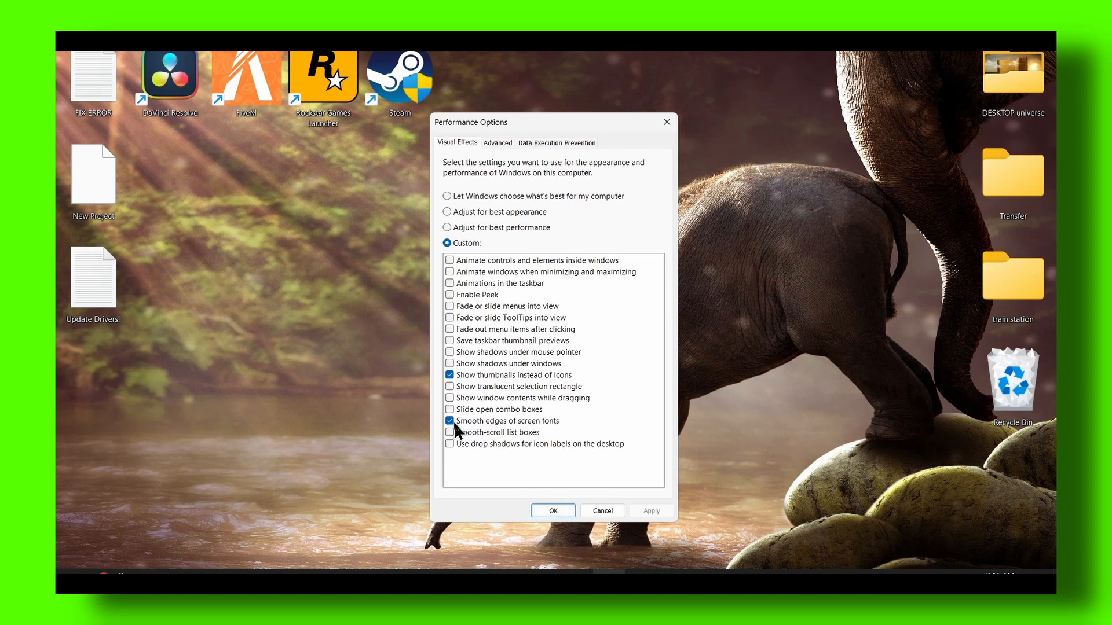
{"action": "left_click", "coordinate": [553, 511]}
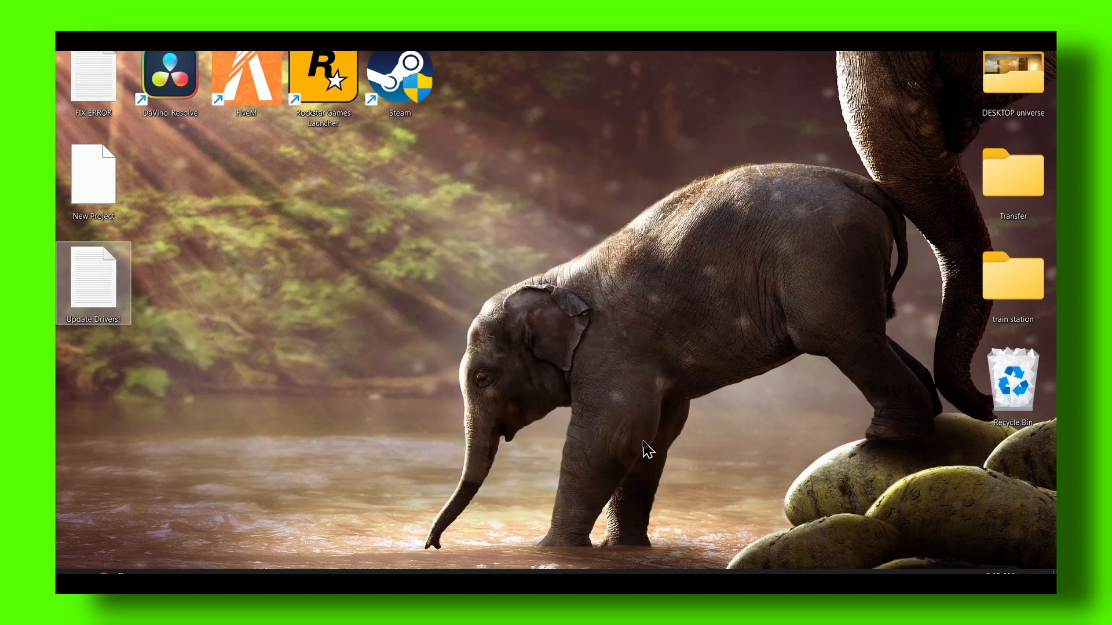
{"action": "mouse_move", "coordinate": [103, 481]}
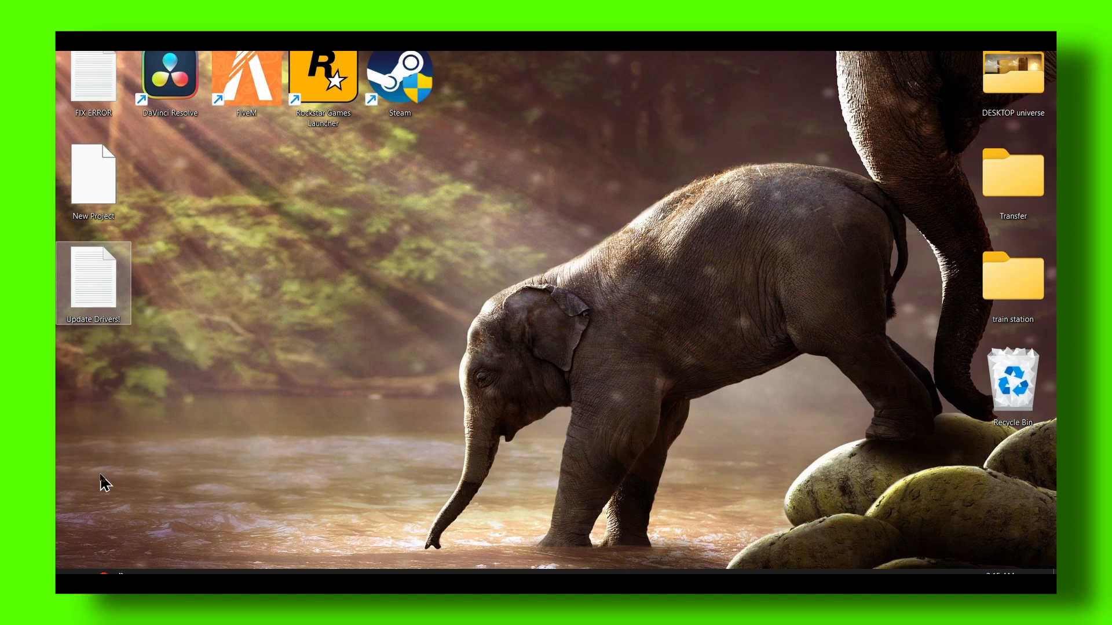
{"action": "mouse_move", "coordinate": [392, 374]}
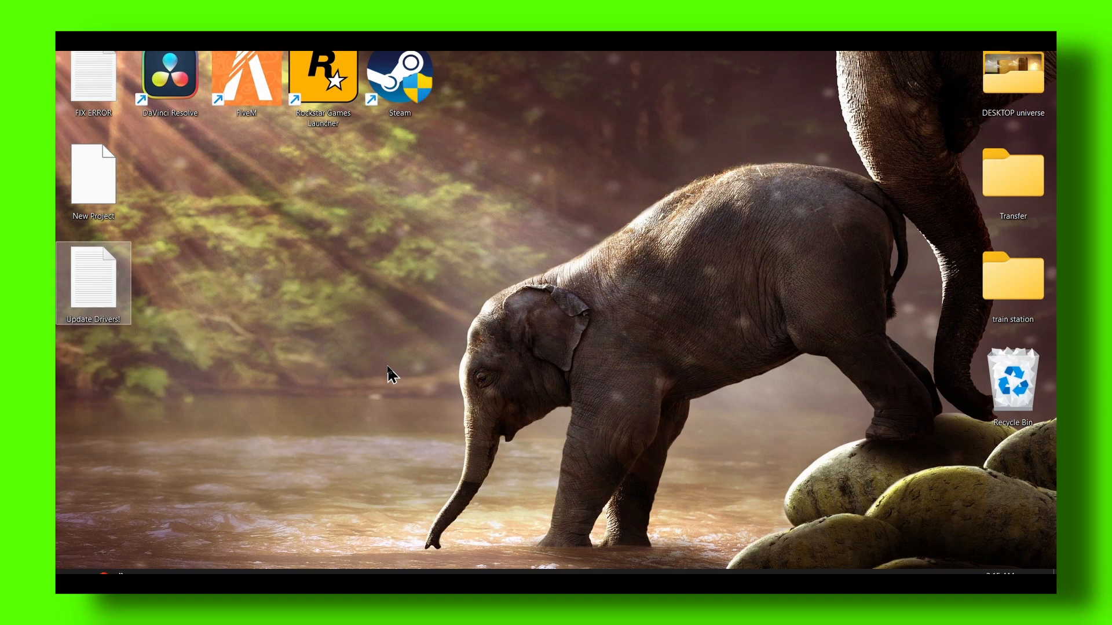
{"action": "mouse_move", "coordinate": [563, 457]}
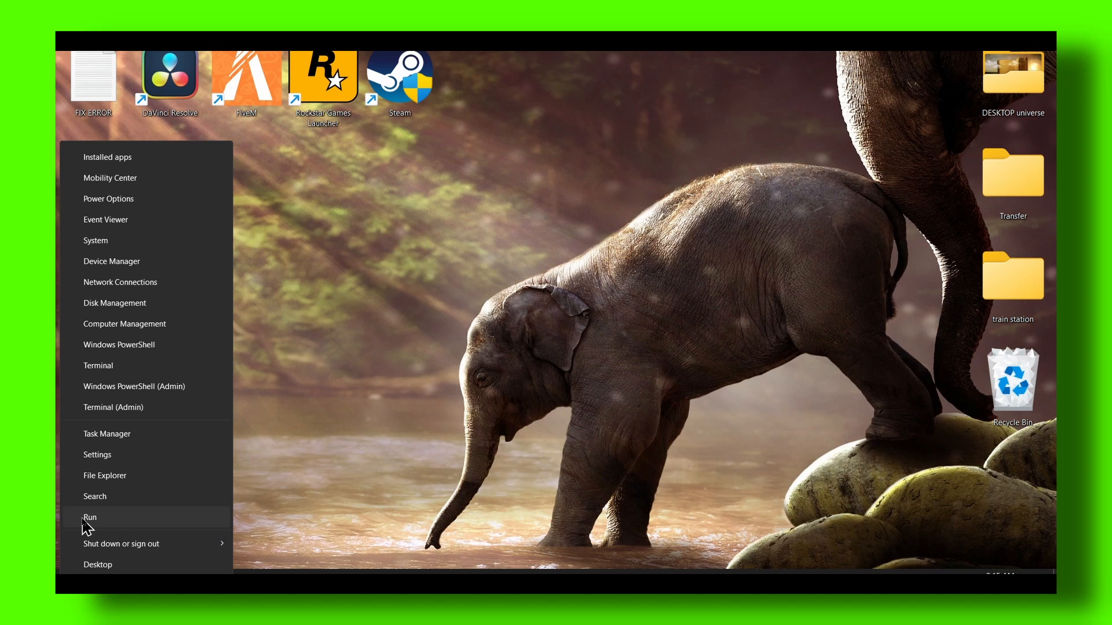
- Bring up the Run dialog from the Start button menu
{"action": "left_click", "coordinate": [91, 516]}
{"action": "type", "text": "msconfi"}
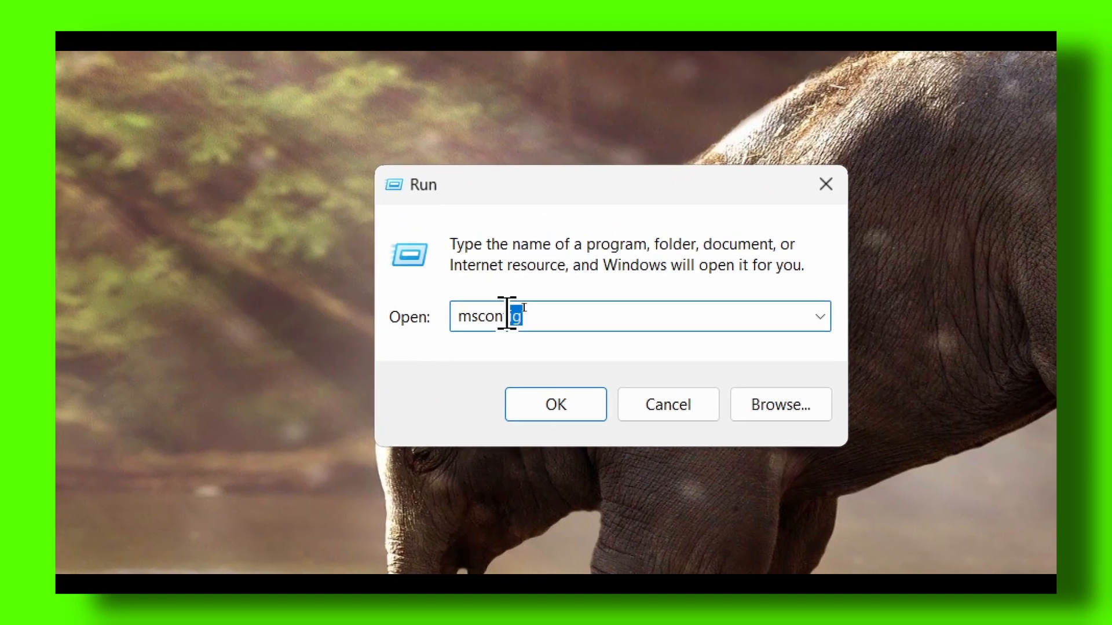
- In msconfig Boot advanced options, set Number of processors to 12 and apply it
{"action": "left_click", "coordinate": [555, 404]}
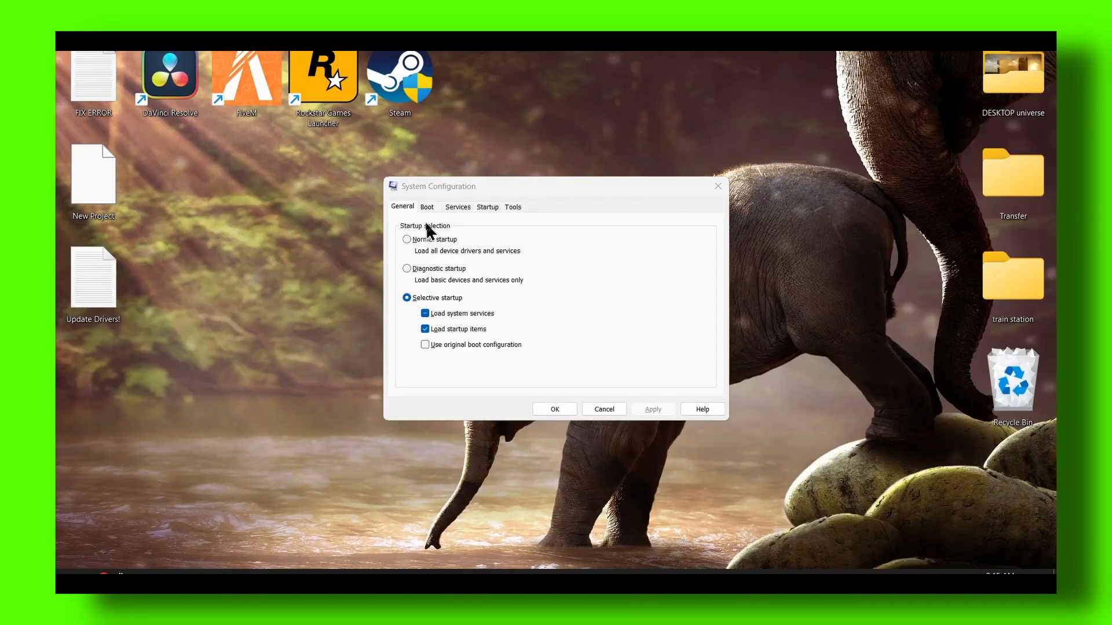
{"action": "left_click", "coordinate": [426, 206]}
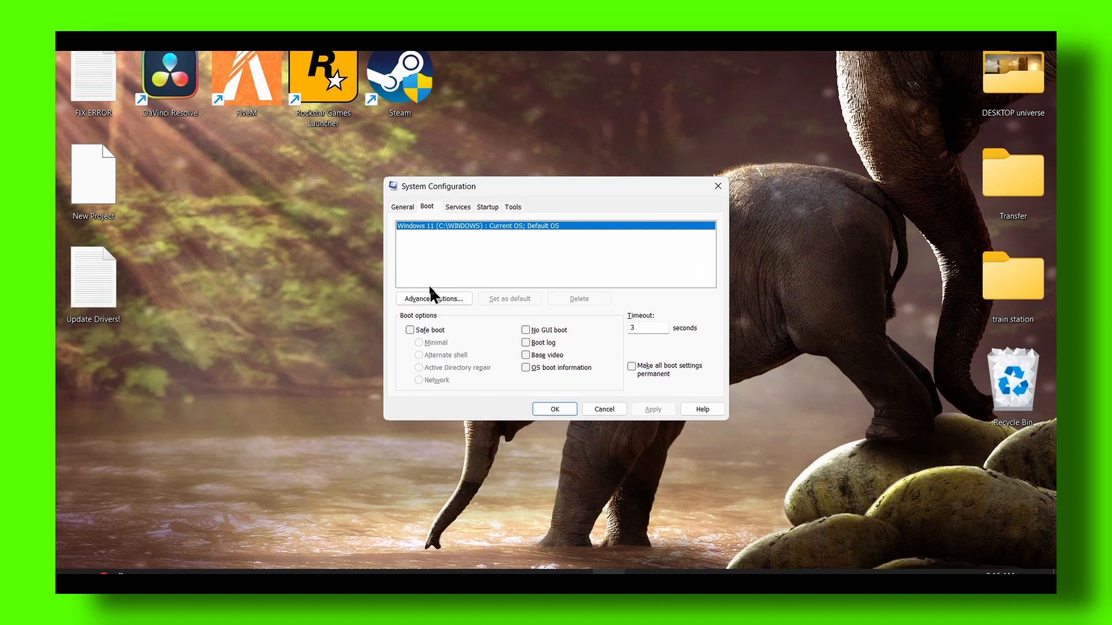
{"action": "left_click", "coordinate": [433, 297]}
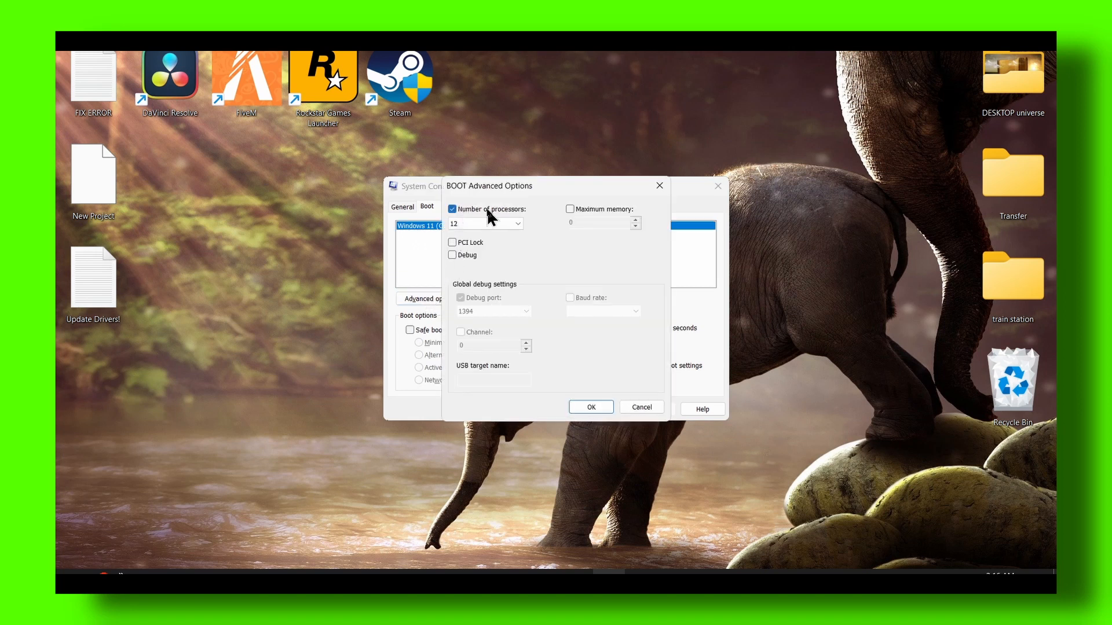
{"action": "mouse_move", "coordinate": [524, 310]}
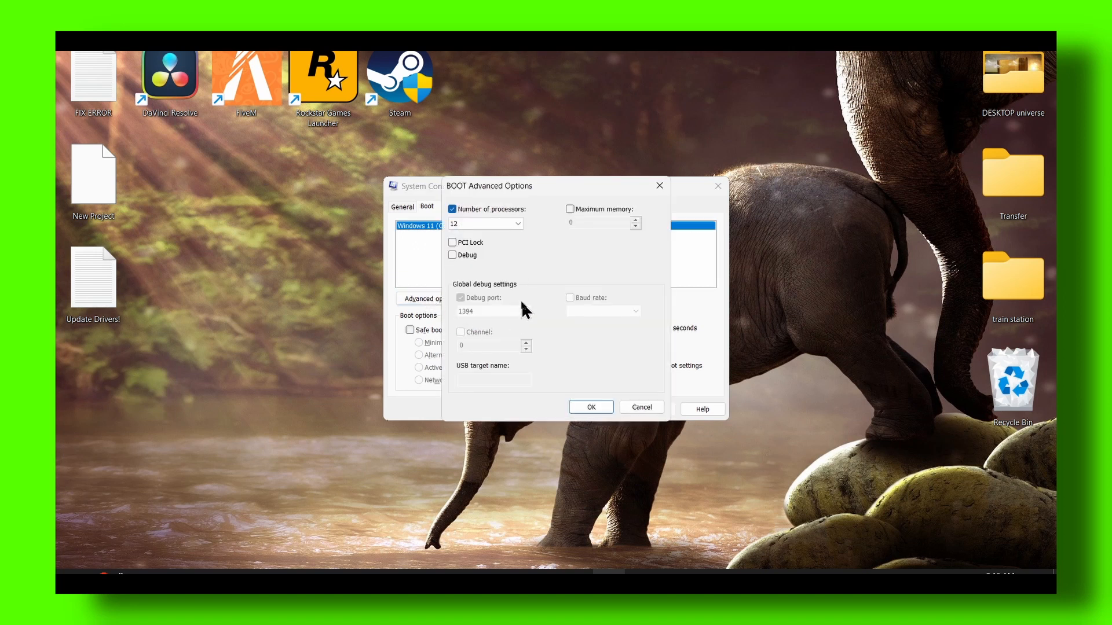
{"action": "left_click", "coordinate": [591, 407]}
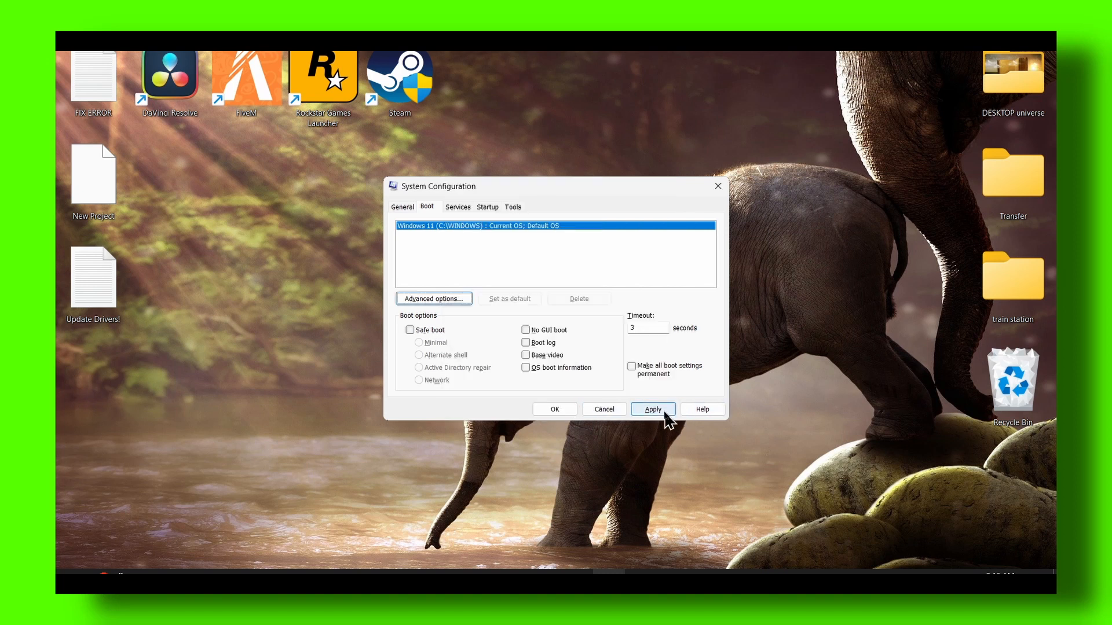
{"action": "left_click", "coordinate": [651, 409]}
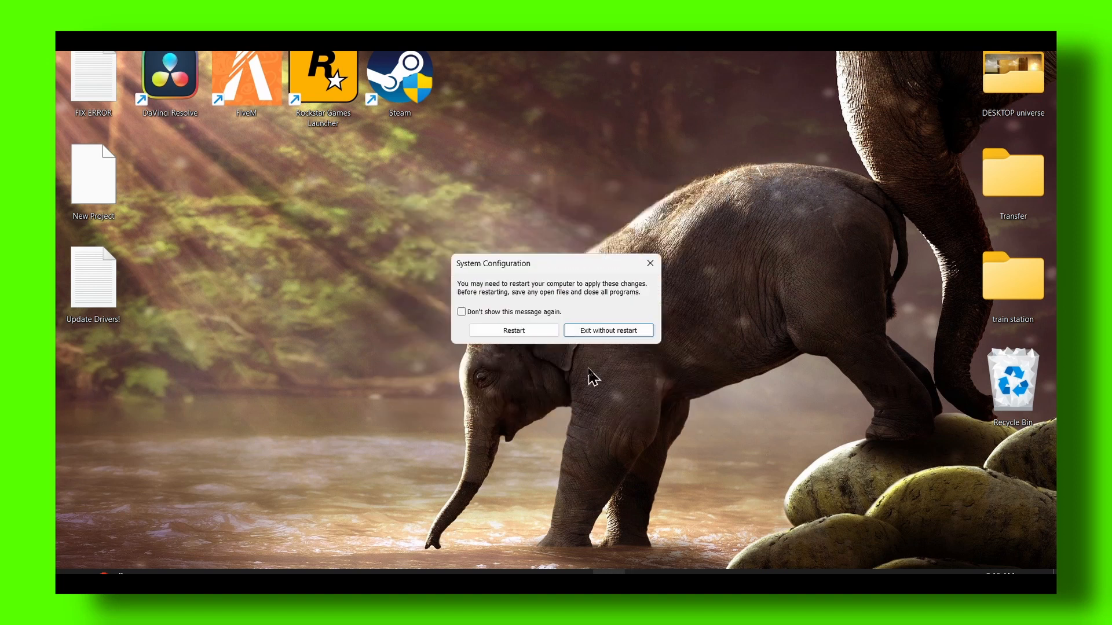
- Exit without restarting, then launch Command Prompt as administrator from Start search
{"action": "left_click", "coordinate": [607, 330]}
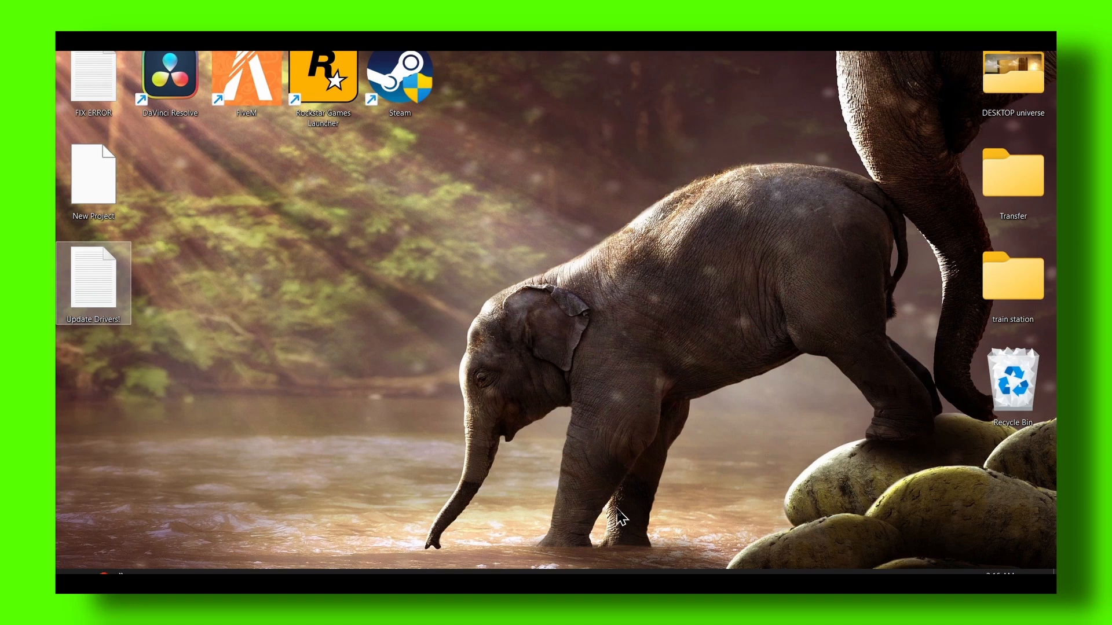
{"action": "mouse_move", "coordinate": [598, 484]}
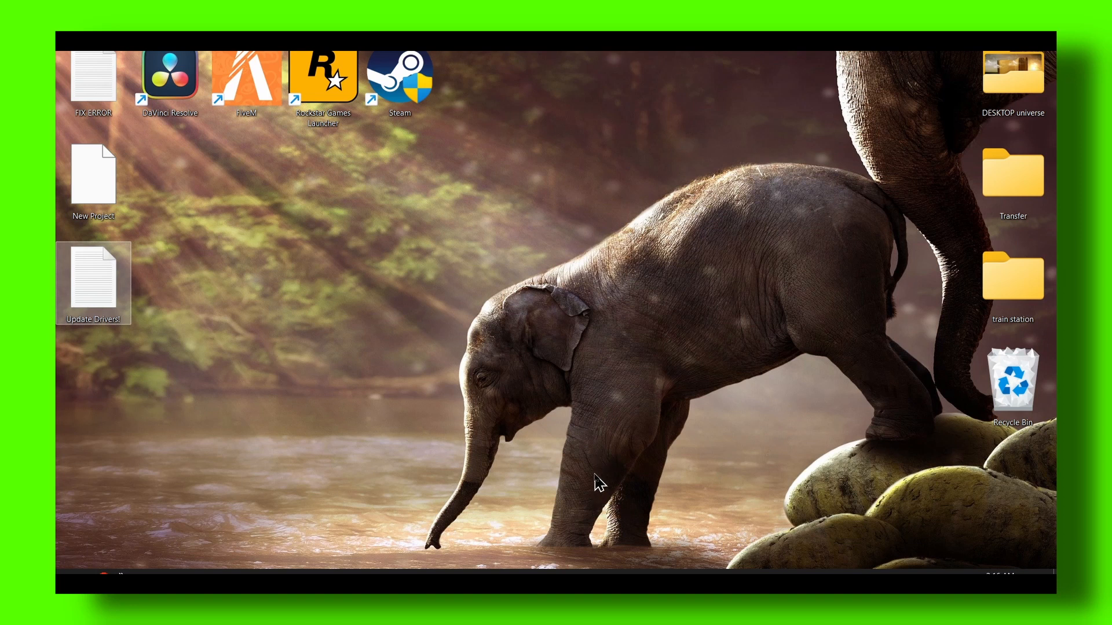
{"action": "double_click", "coordinate": [92, 283]}
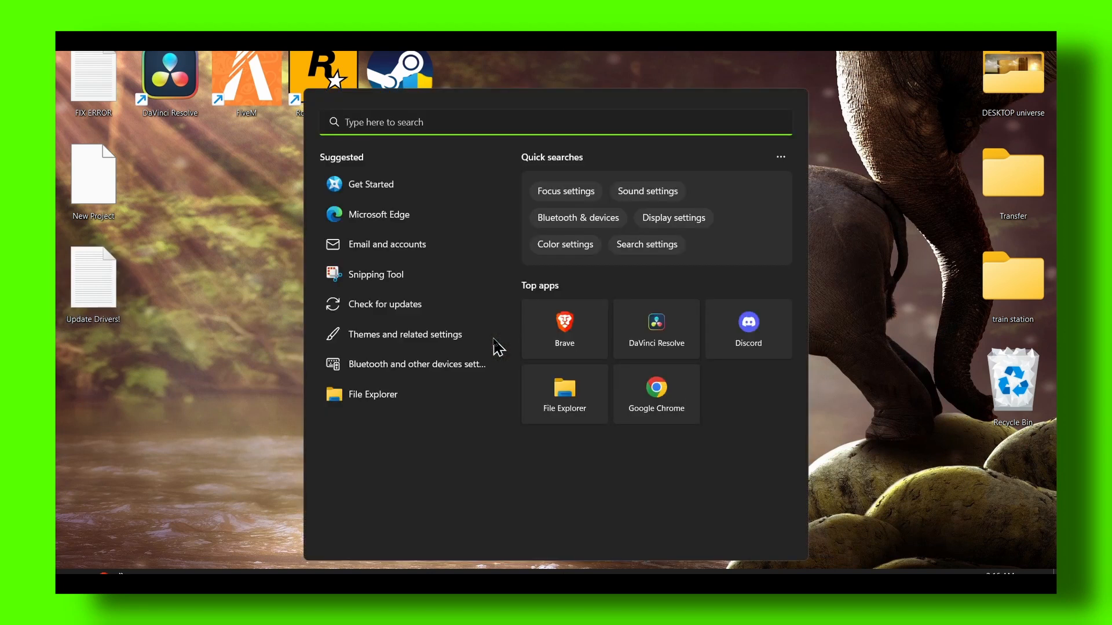
{"action": "type", "text": "malwarebytes"}
{"action": "type", "text": "cmd"}
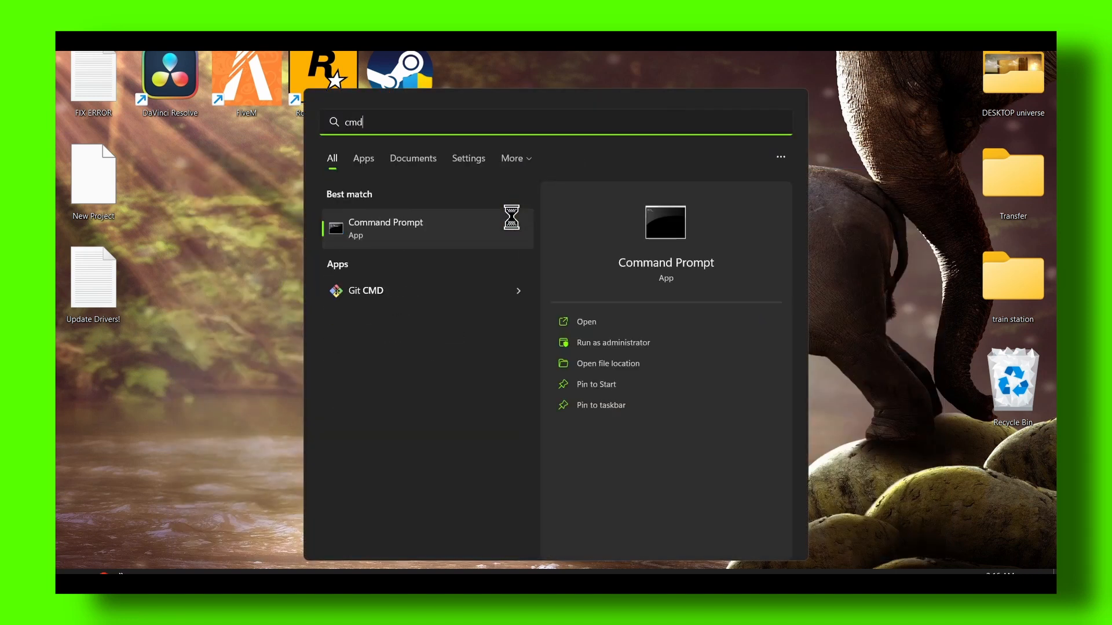
{"action": "left_click", "coordinate": [611, 342]}
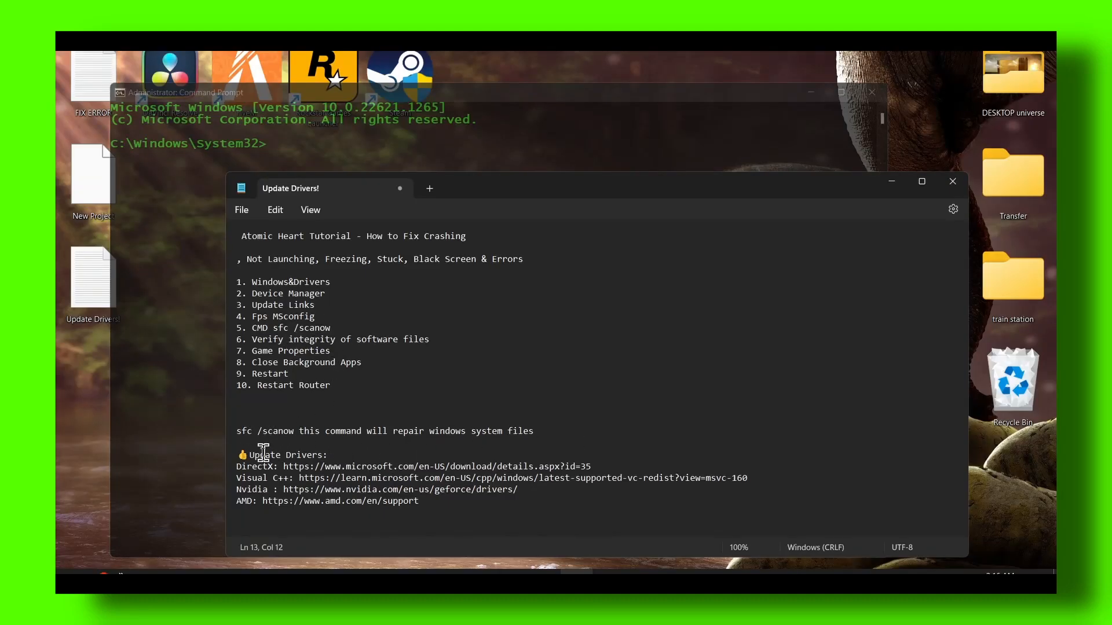
- Bring up copy options on the 'sfc /scanow' command in the notes file
{"action": "right_click", "coordinate": [264, 431]}
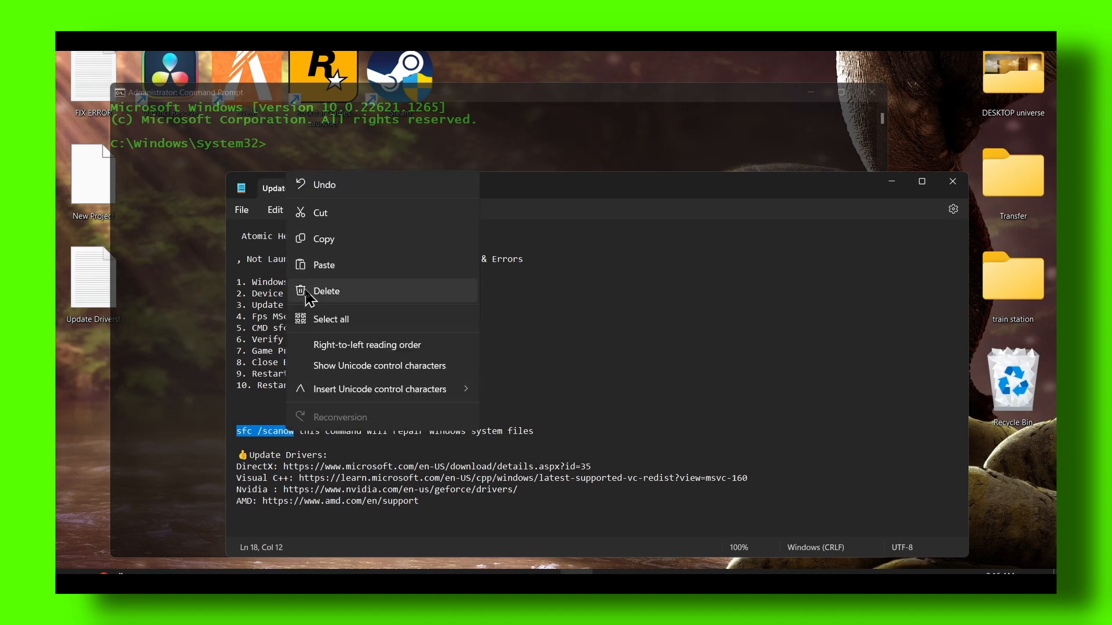